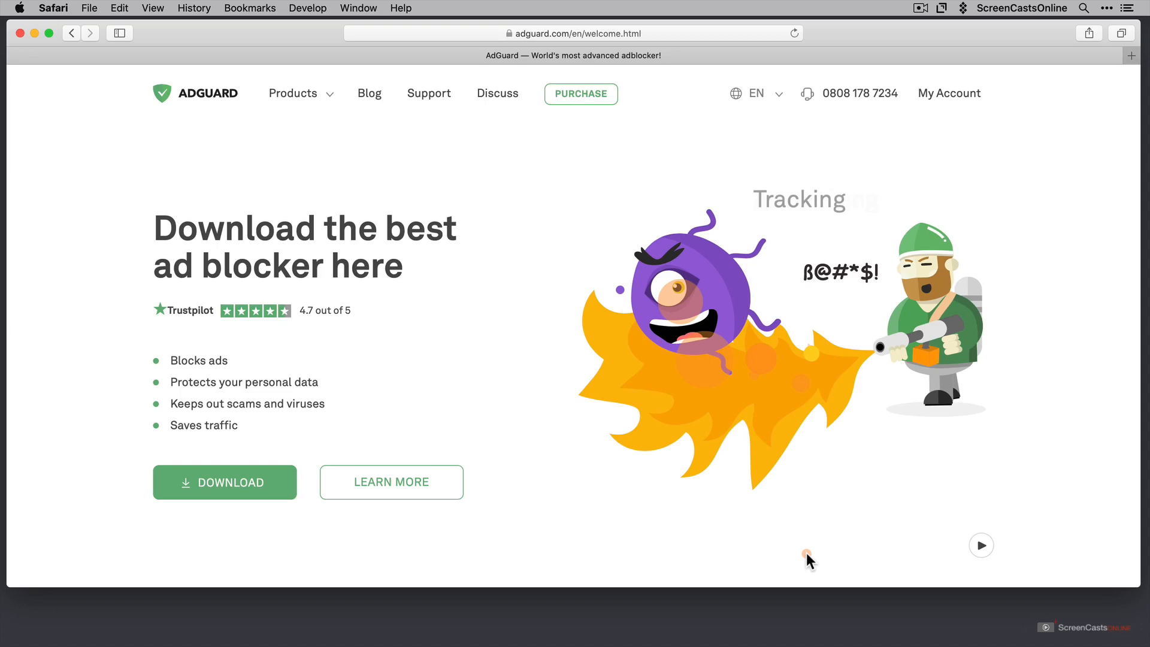
Open AdGuard's app page in Setapp from the AdGuard products list
{"action": "left_click", "coordinate": [292, 93]}
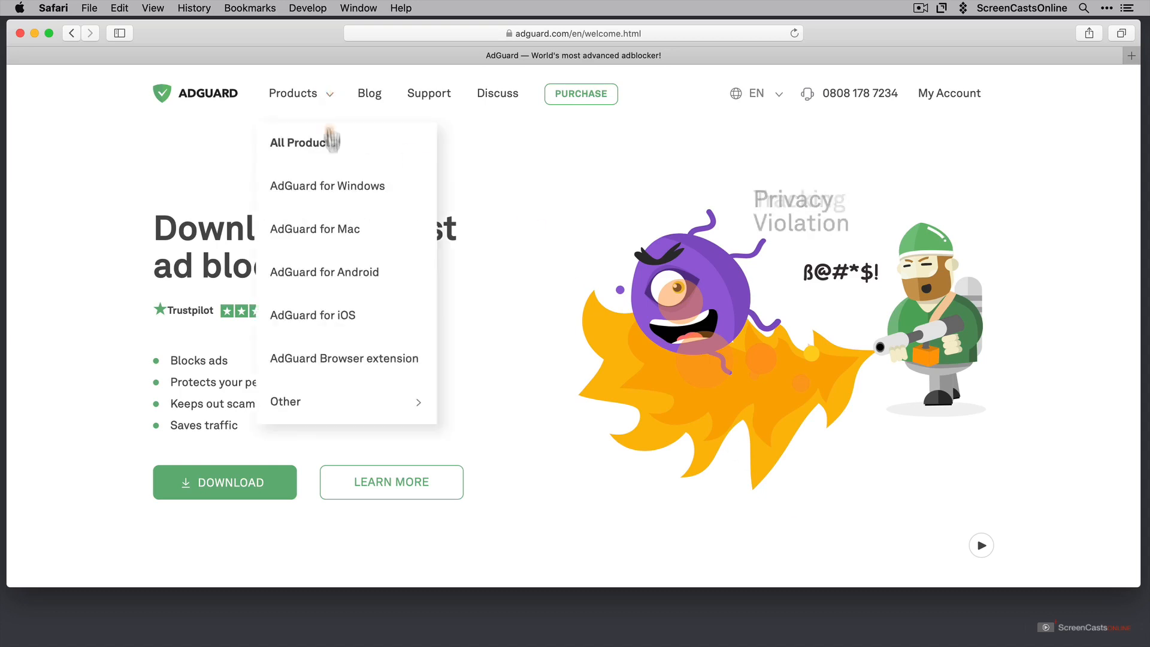
{"action": "mouse_move", "coordinate": [418, 191]}
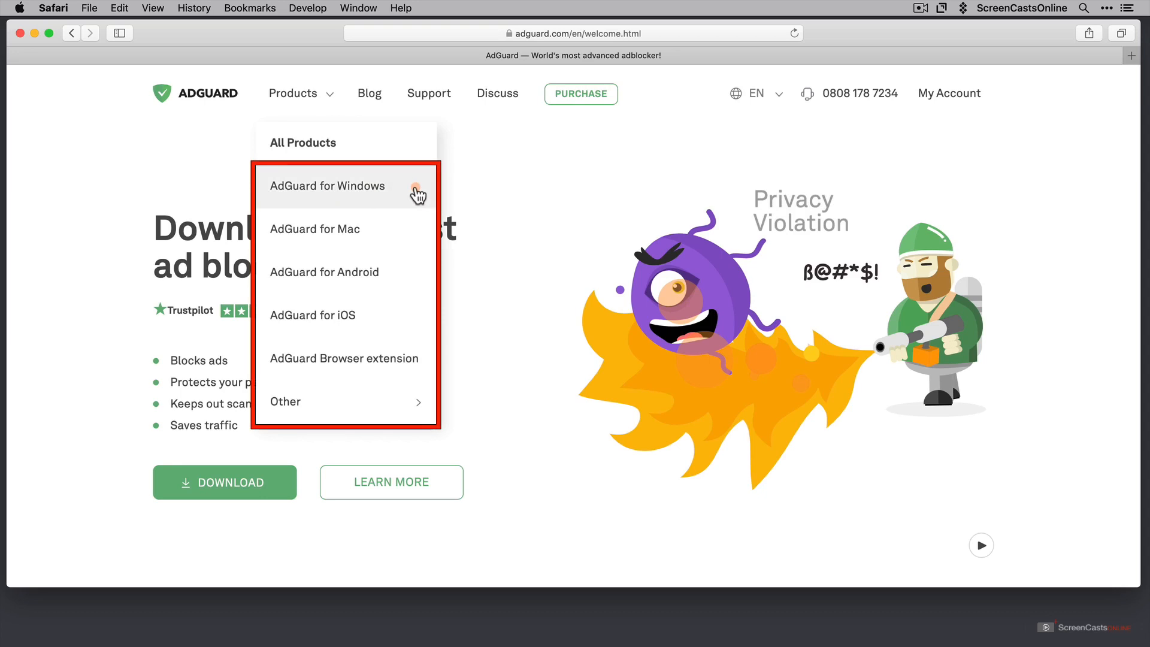
{"action": "mouse_move", "coordinate": [414, 225]}
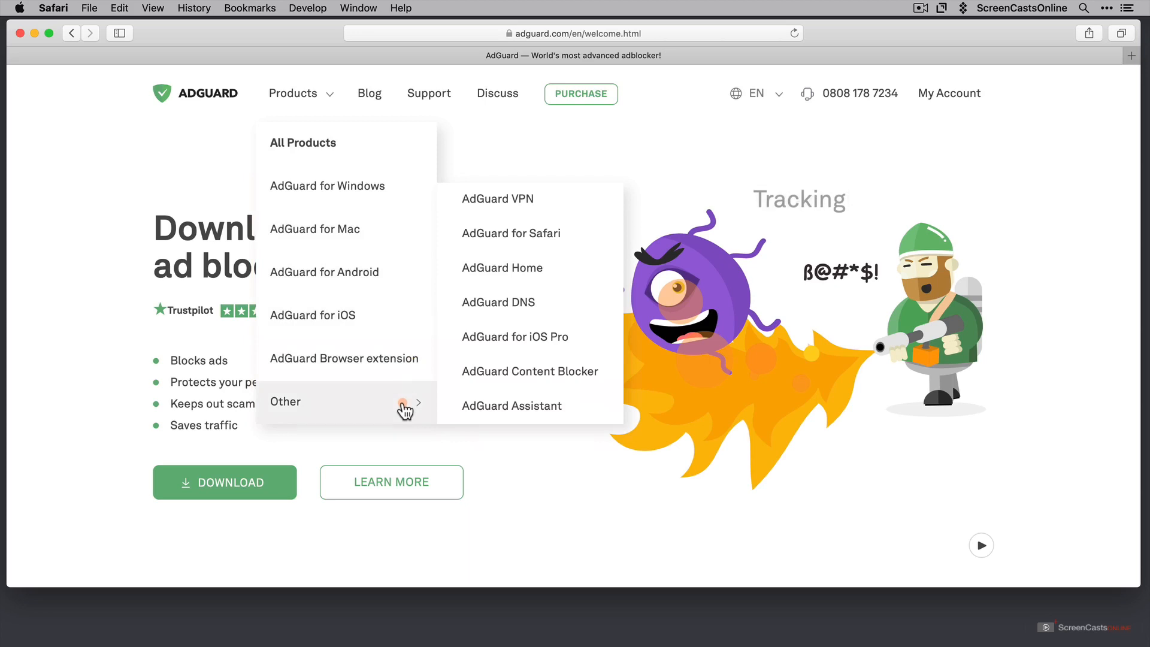
{"action": "mouse_move", "coordinate": [501, 351]}
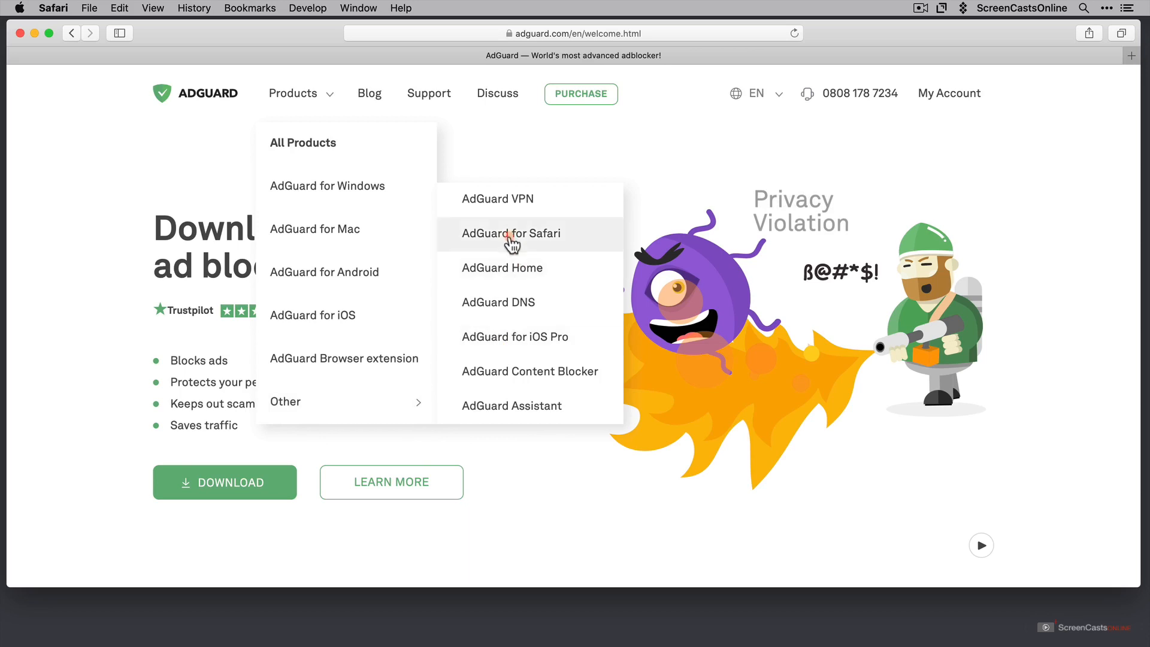
{"action": "mouse_move", "coordinate": [510, 242]}
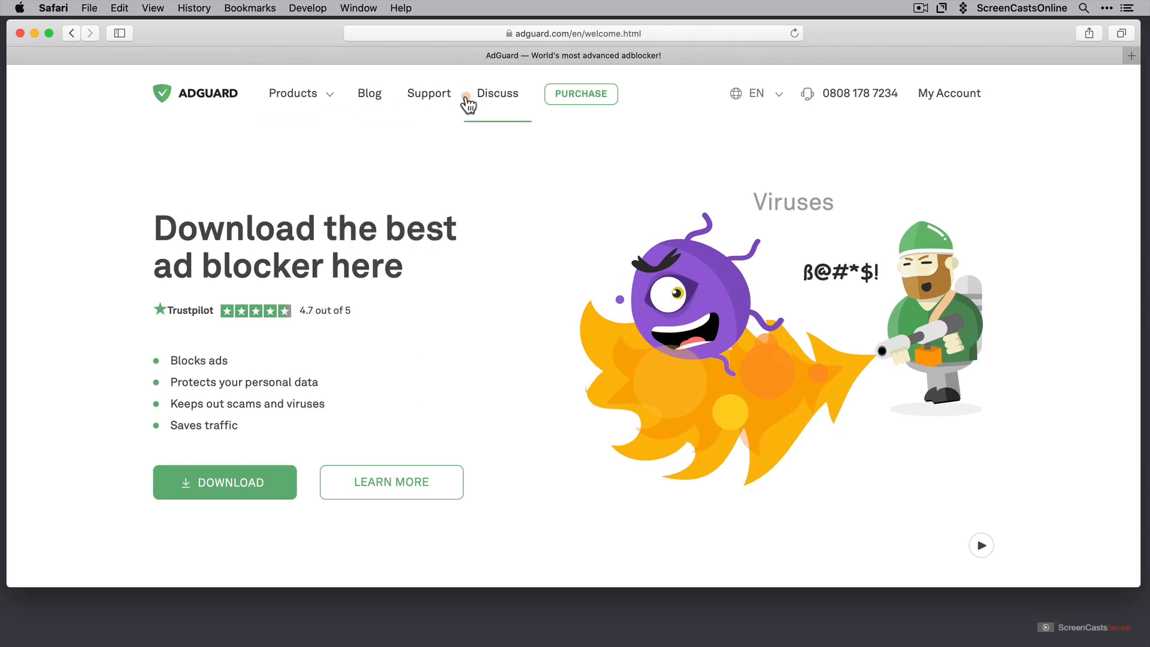
{"action": "left_click", "coordinate": [580, 94]}
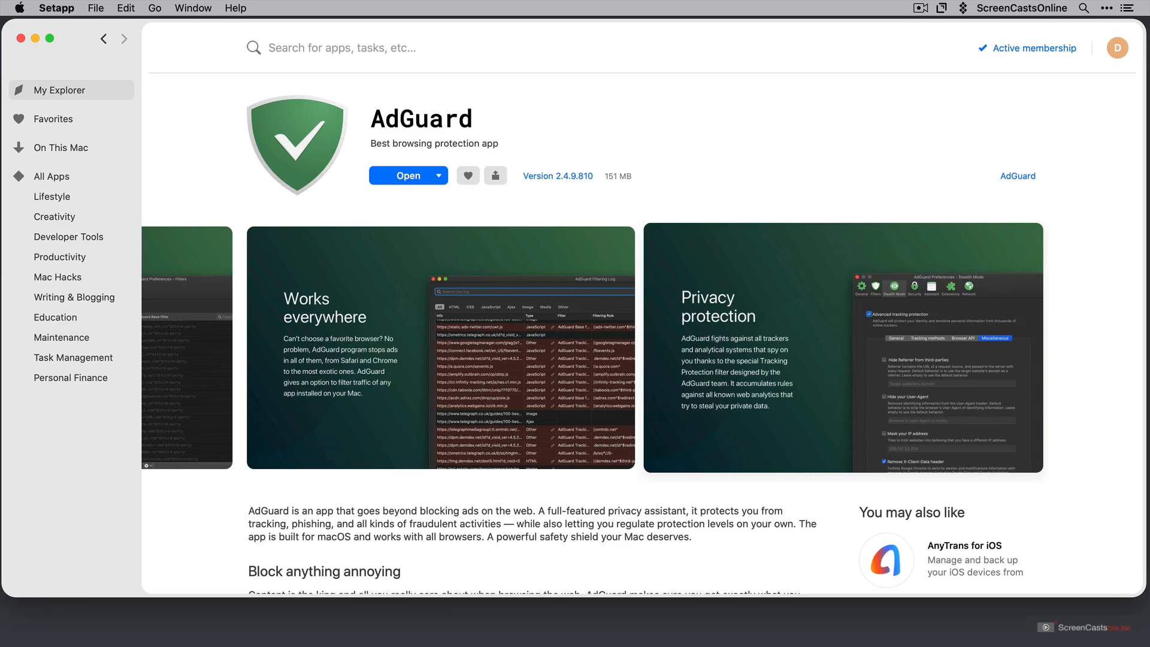
{"action": "mouse_move", "coordinate": [944, 431]}
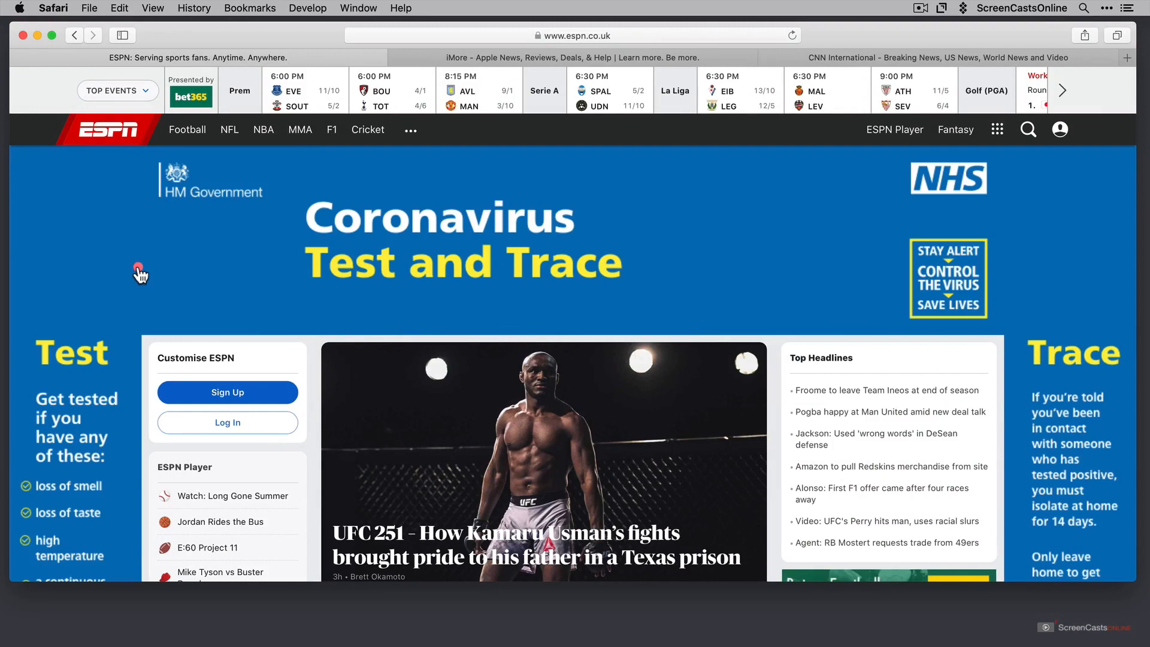
{"action": "mouse_move", "coordinate": [129, 231]}
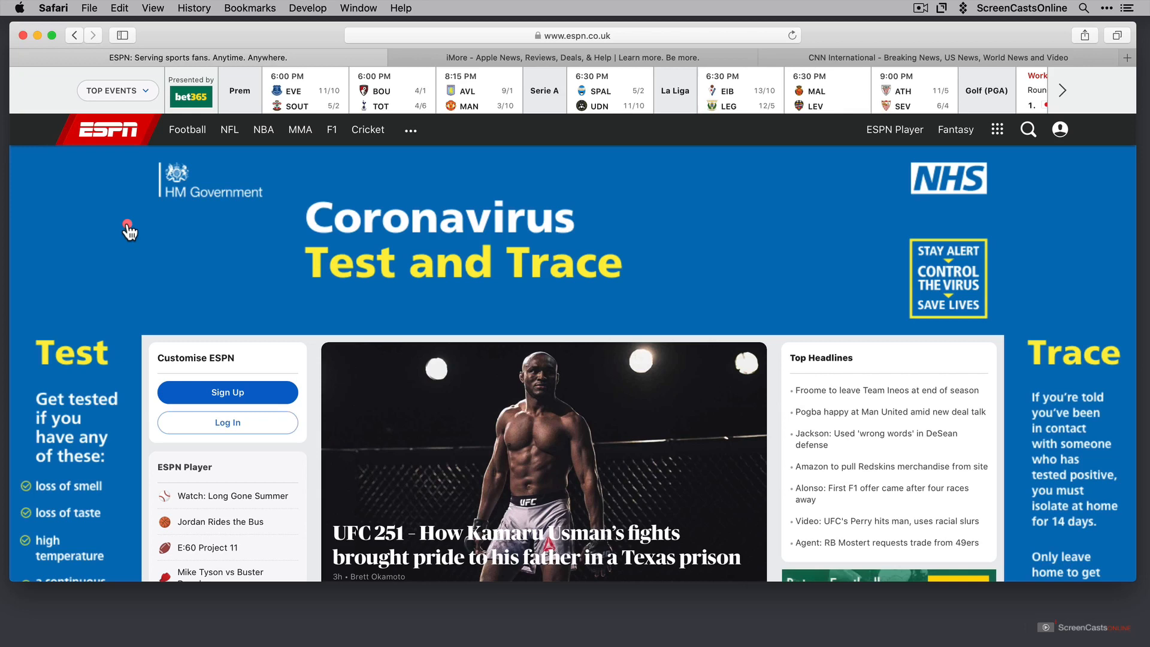
{"action": "mouse_move", "coordinate": [167, 248]}
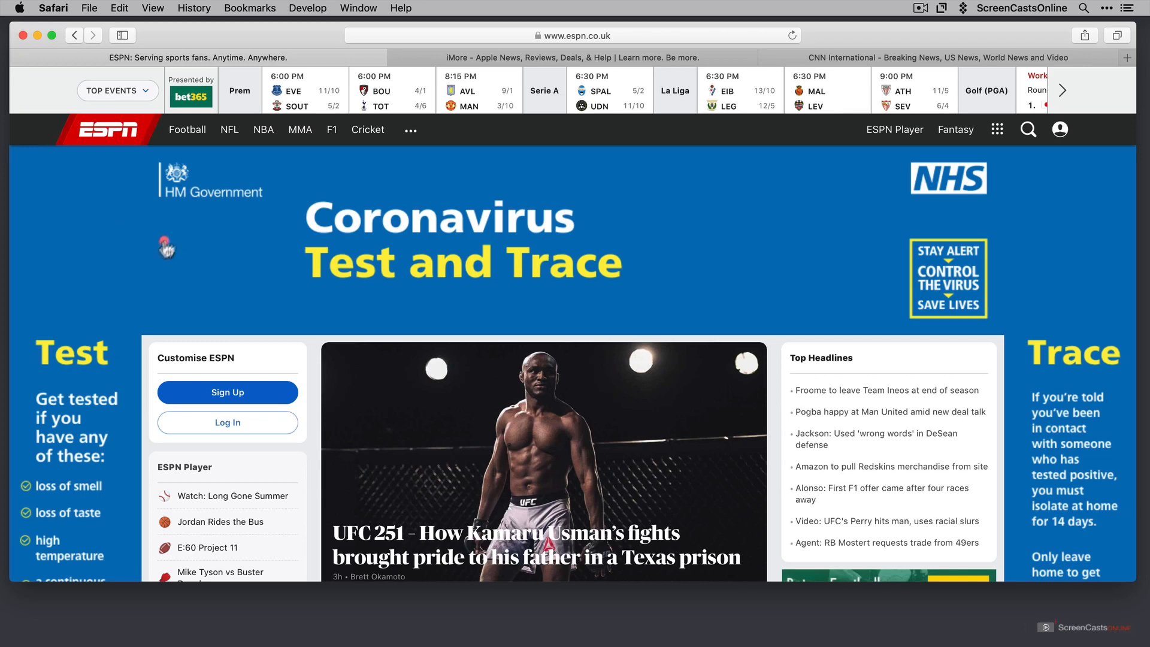
{"action": "mouse_move", "coordinate": [258, 250]}
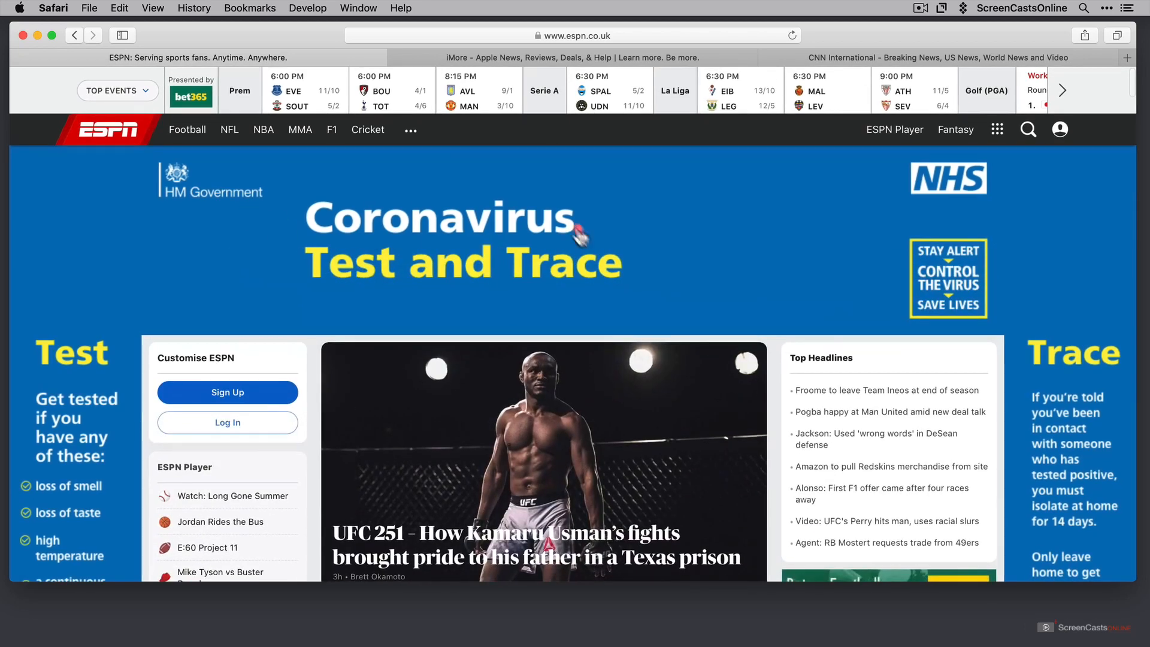
{"action": "mouse_move", "coordinate": [147, 257]}
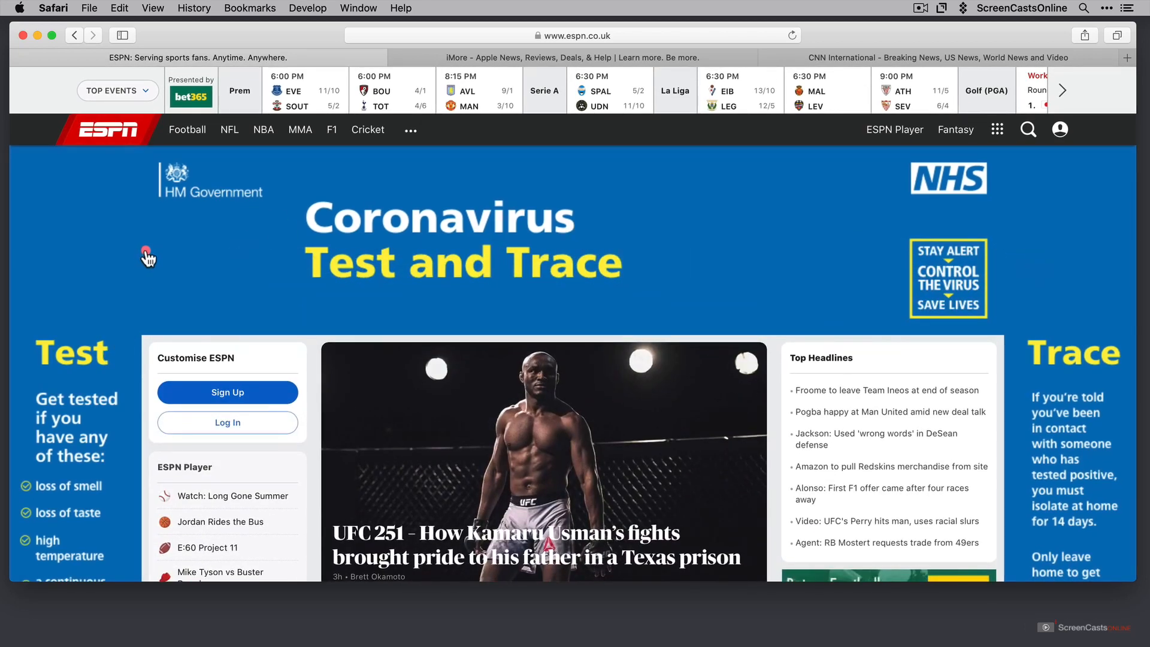
Browse down the ESPN sports home page, then switch to the iMore tab
{"action": "scroll", "scroll_direction": "down", "scroll_amount": 3}
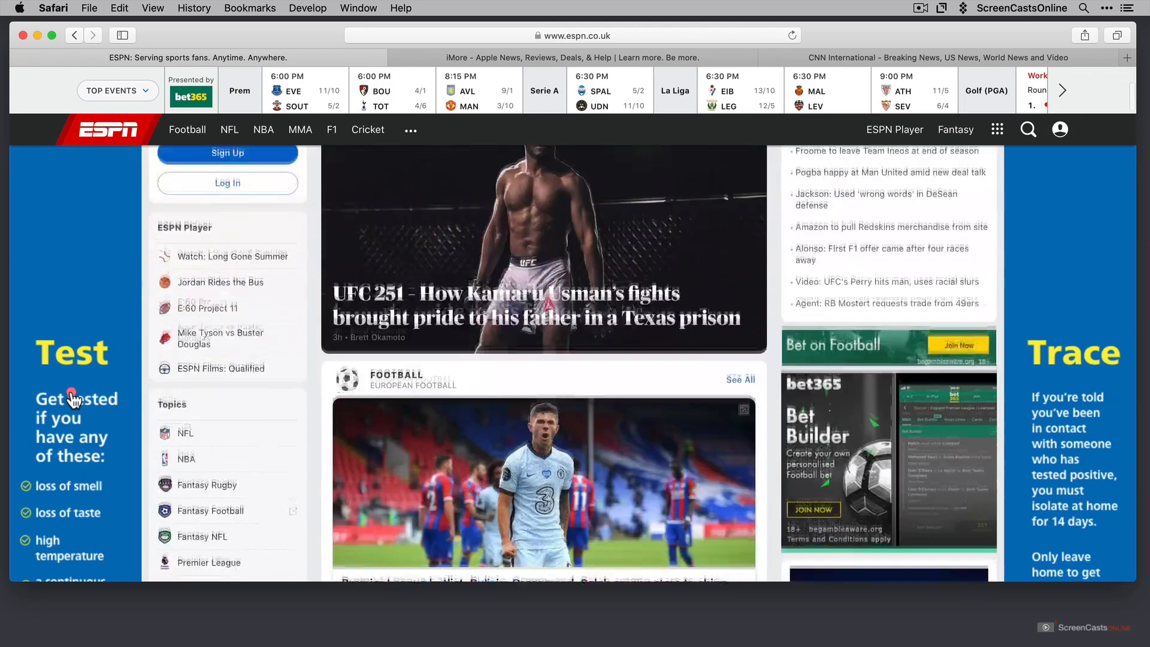
{"action": "scroll", "scroll_direction": "down", "scroll_amount": 3}
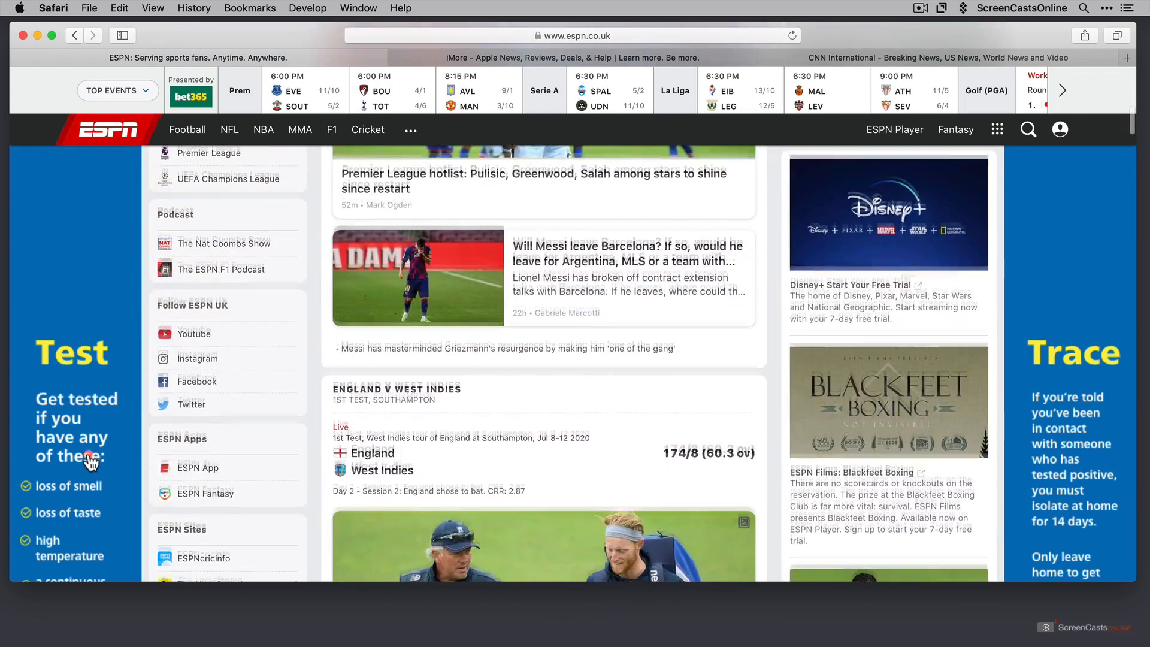
{"action": "scroll", "scroll_direction": "down", "scroll_amount": 3}
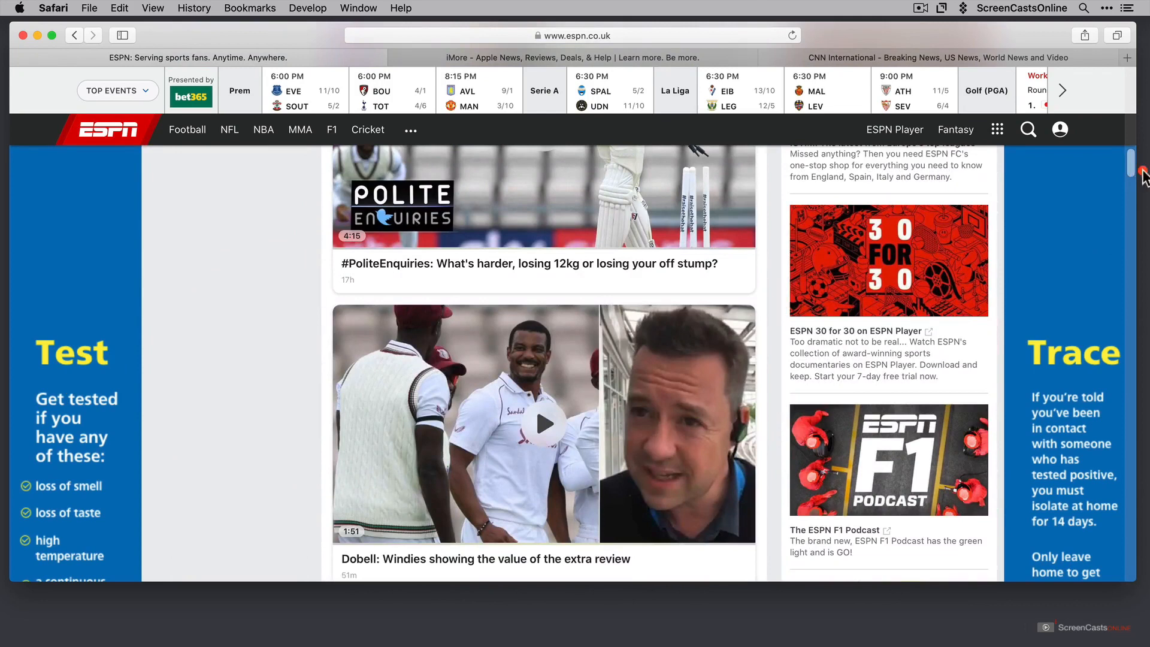
{"action": "scroll", "scroll_direction": "down", "scroll_amount": 3}
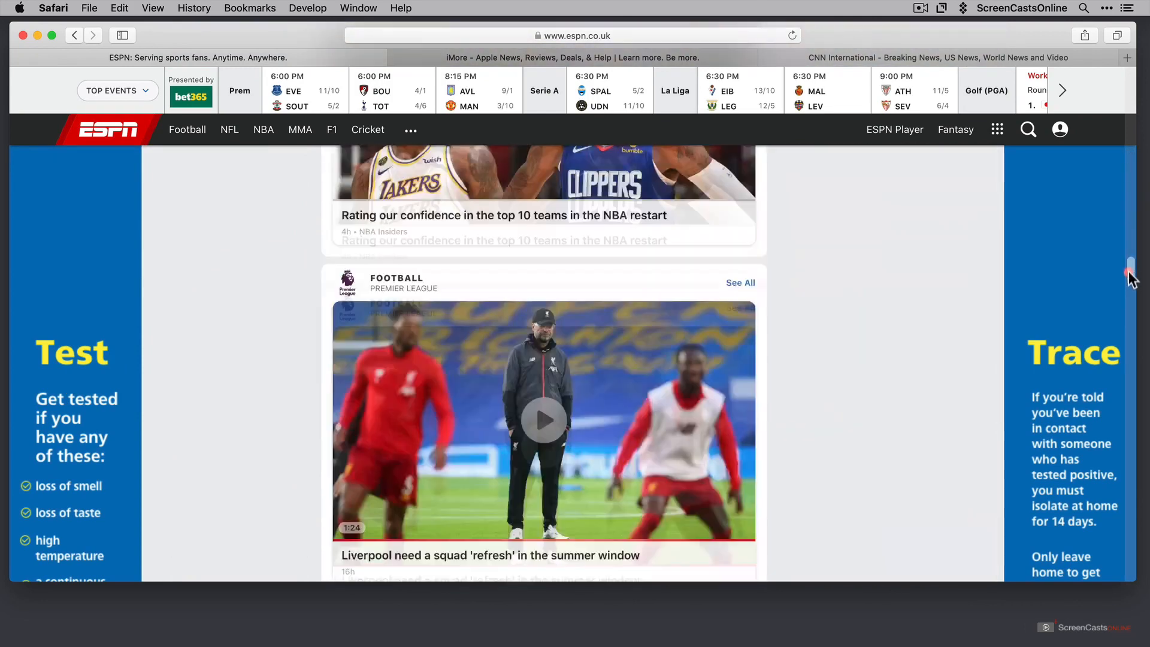
{"action": "scroll", "scroll_direction": "down", "scroll_amount": 3}
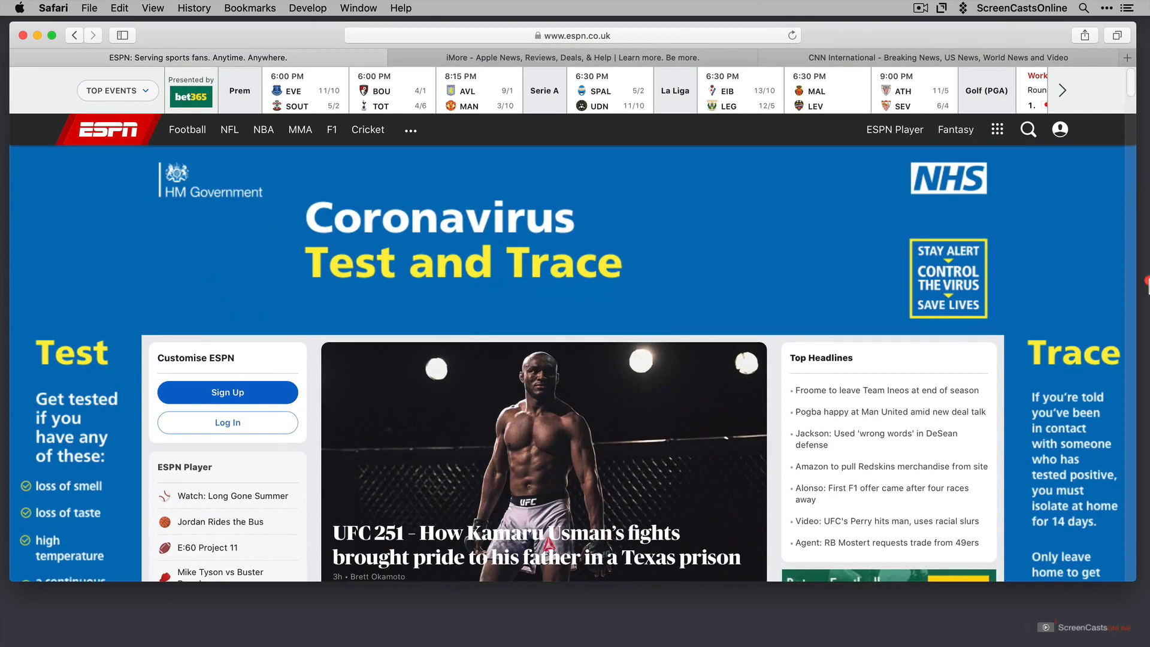
{"action": "mouse_move", "coordinate": [669, 223]}
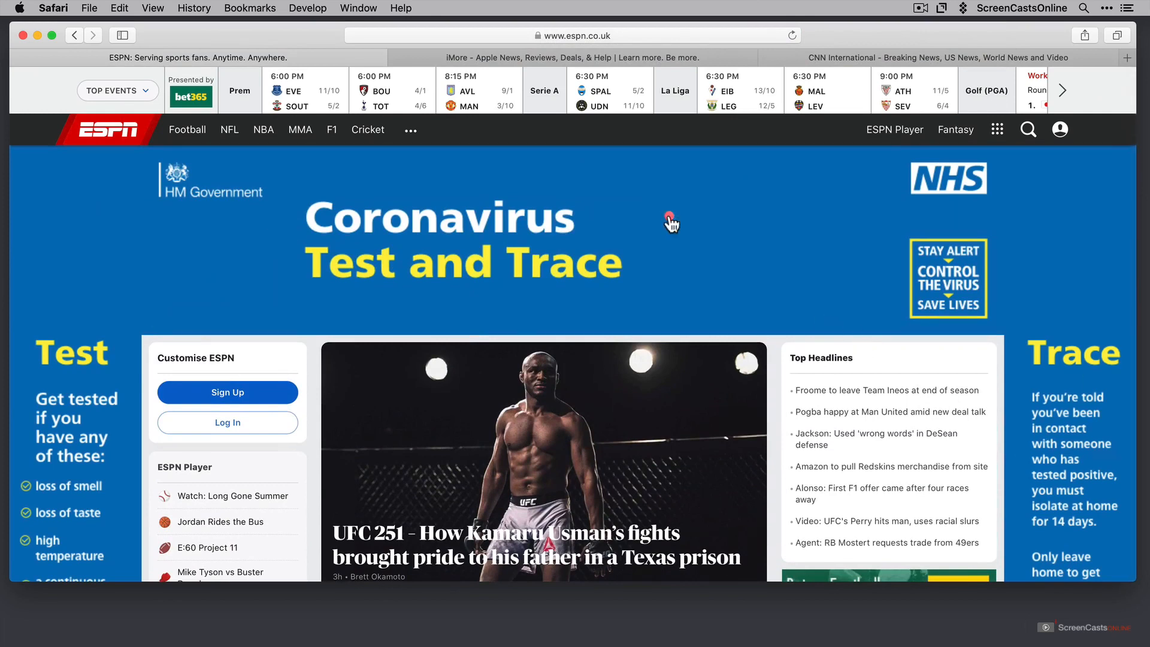
{"action": "left_click", "coordinate": [546, 58]}
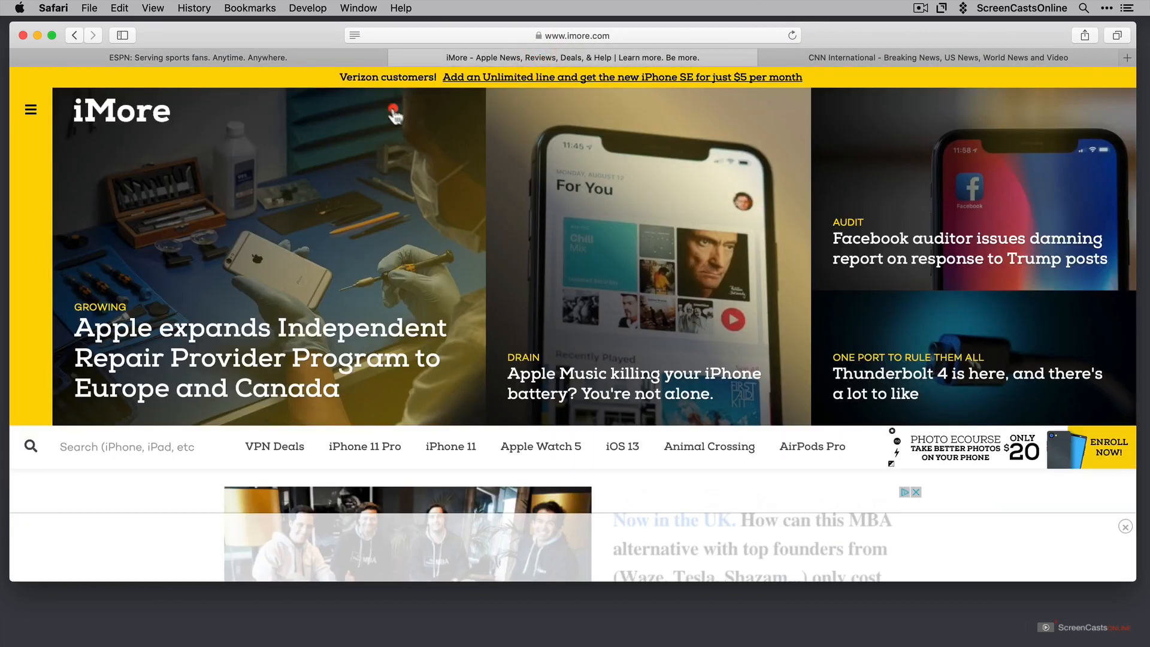
{"action": "mouse_move", "coordinate": [653, 81]}
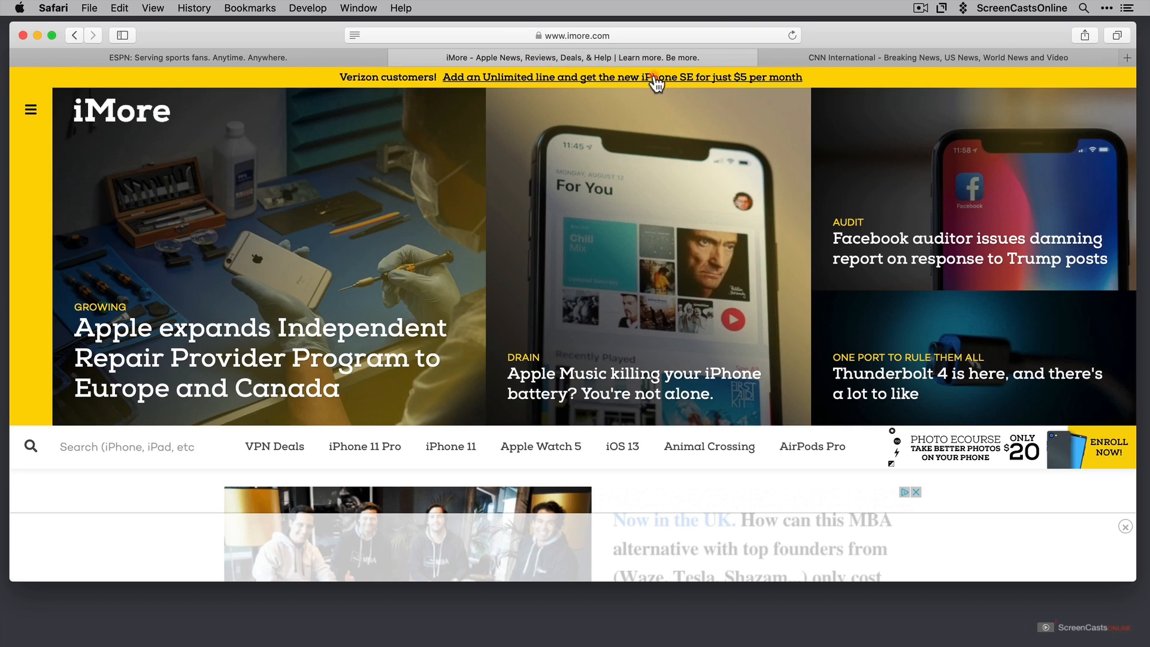
{"action": "scroll", "scroll_direction": "down", "scroll_amount": 3}
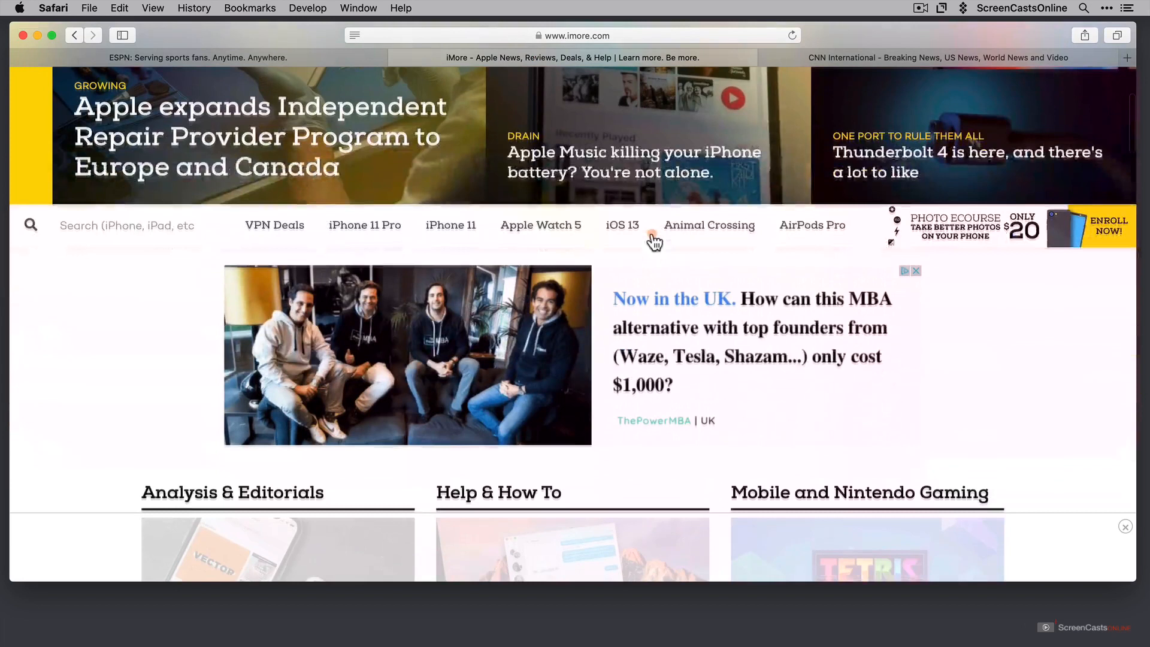
{"action": "scroll", "scroll_direction": "down", "scroll_amount": 3}
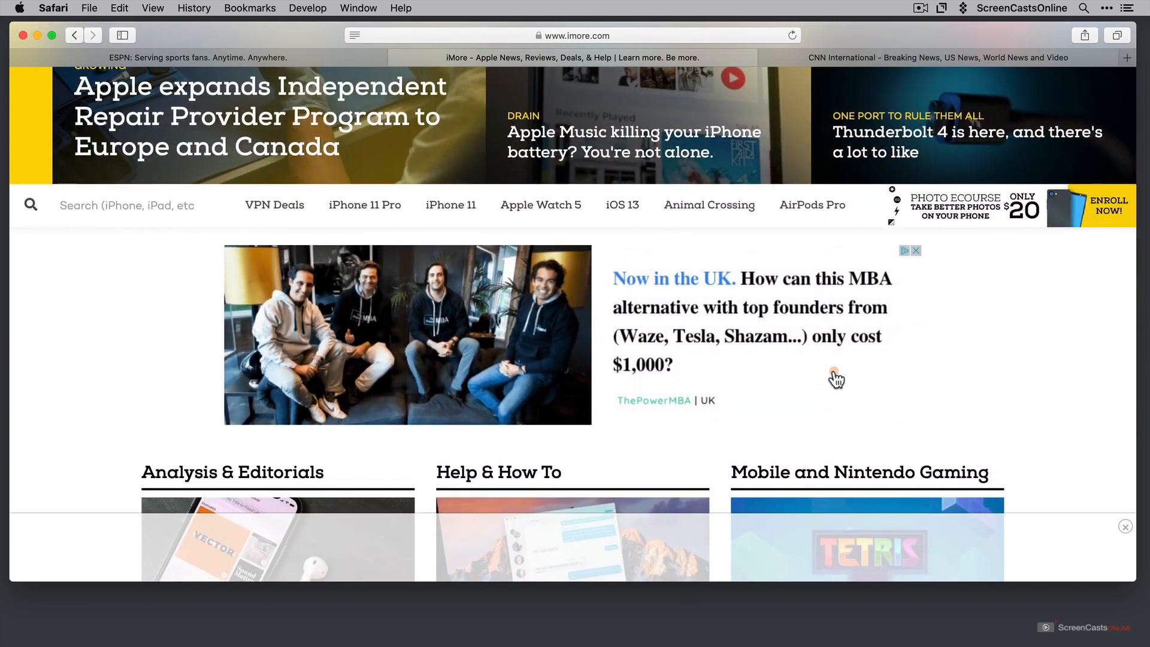
{"action": "scroll", "scroll_direction": "down", "scroll_amount": 3}
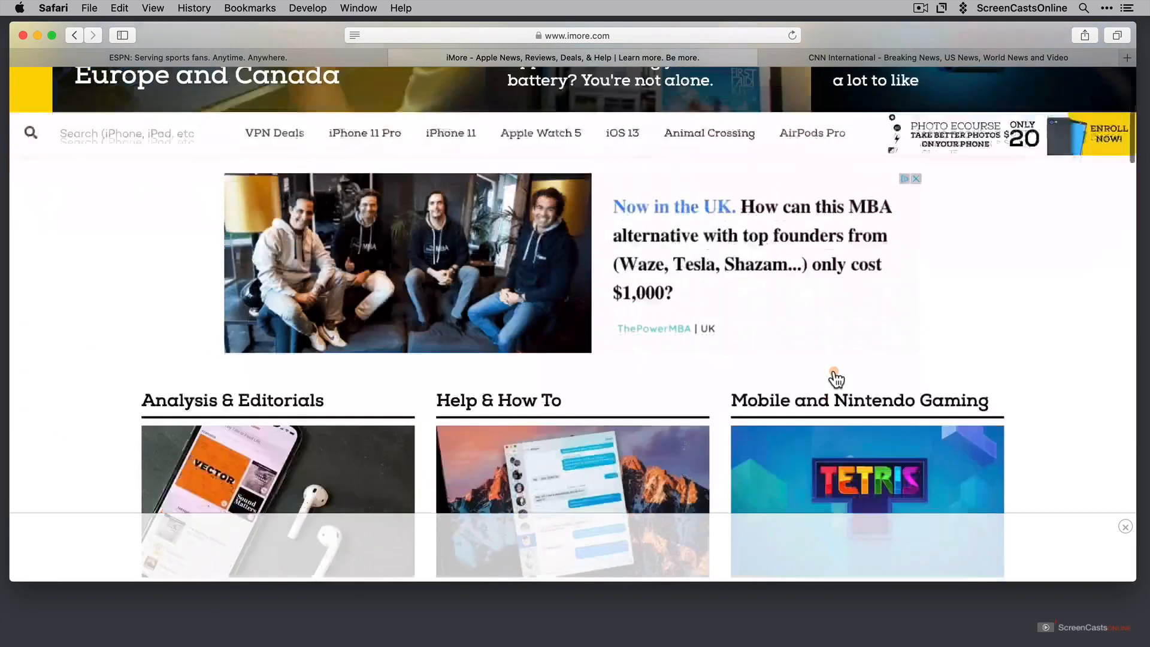
{"action": "scroll", "scroll_direction": "down", "scroll_amount": 3}
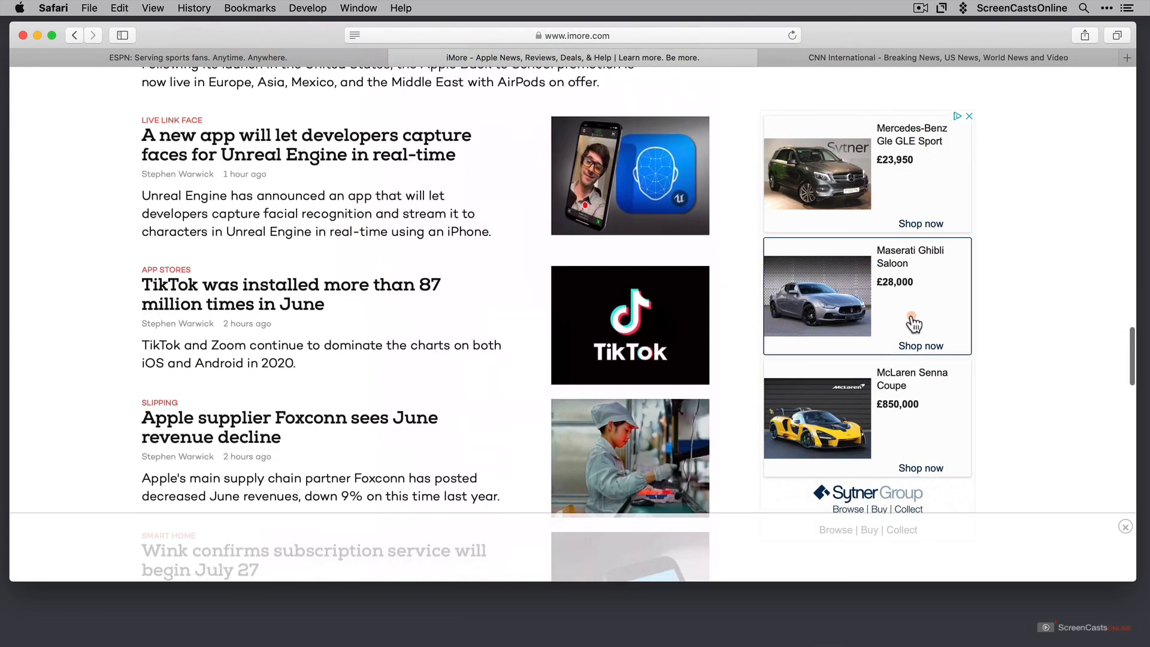
{"action": "scroll", "scroll_direction": "down", "scroll_amount": 3}
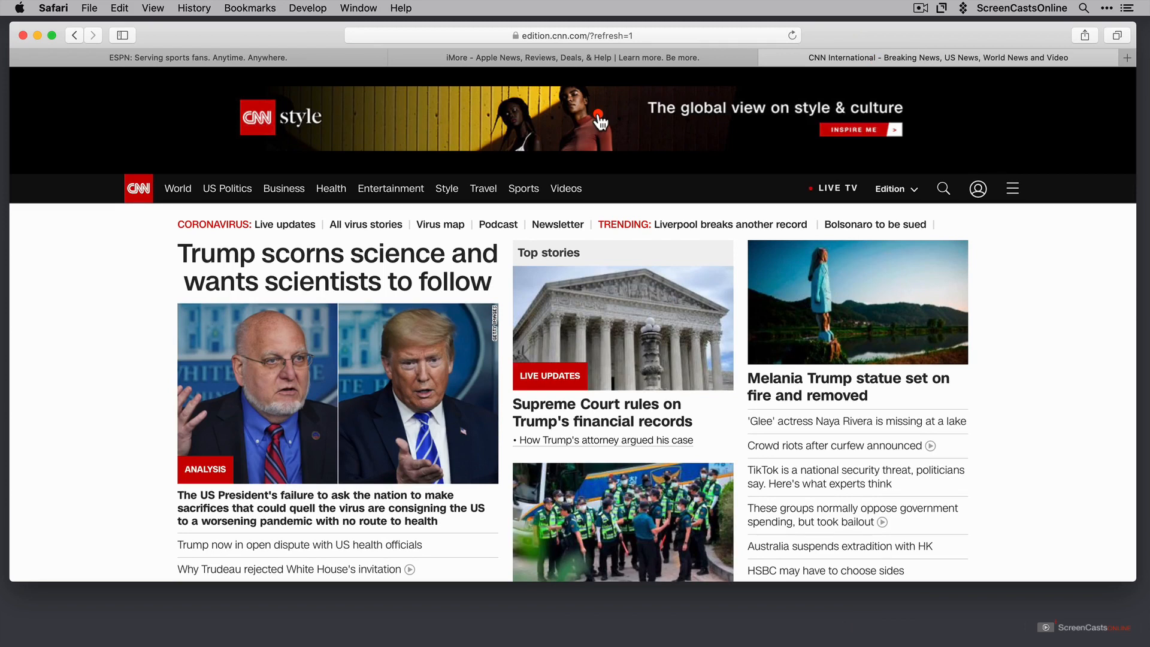
{"action": "scroll", "scroll_direction": "down", "scroll_amount": 3}
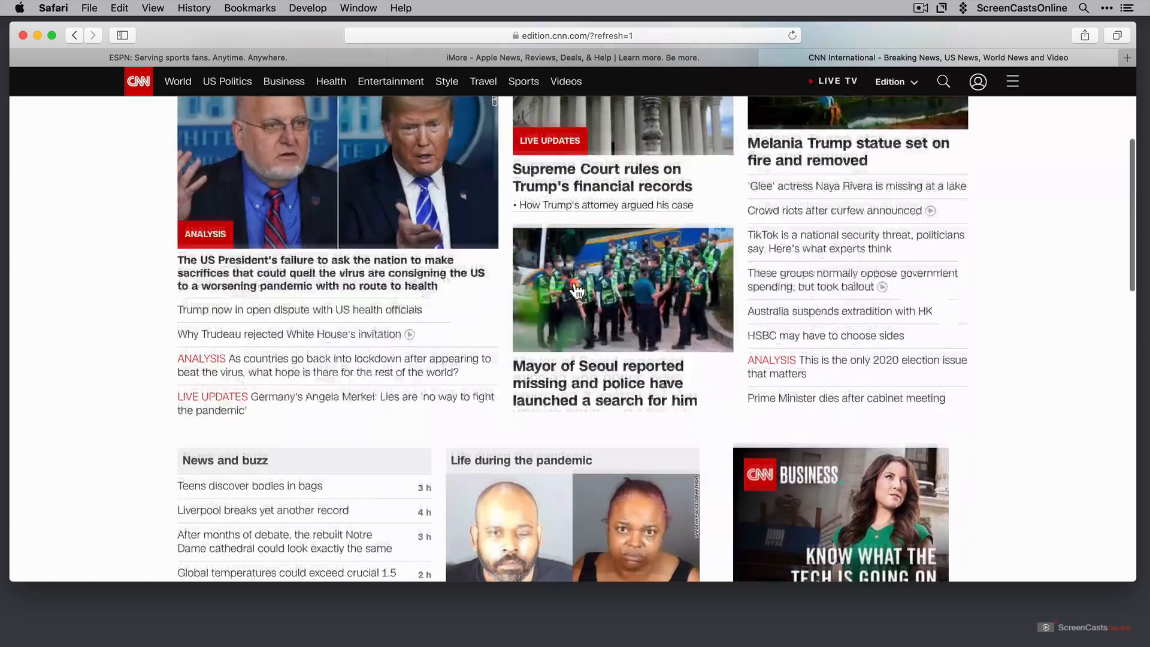
{"action": "scroll", "scroll_direction": "down", "scroll_amount": 3}
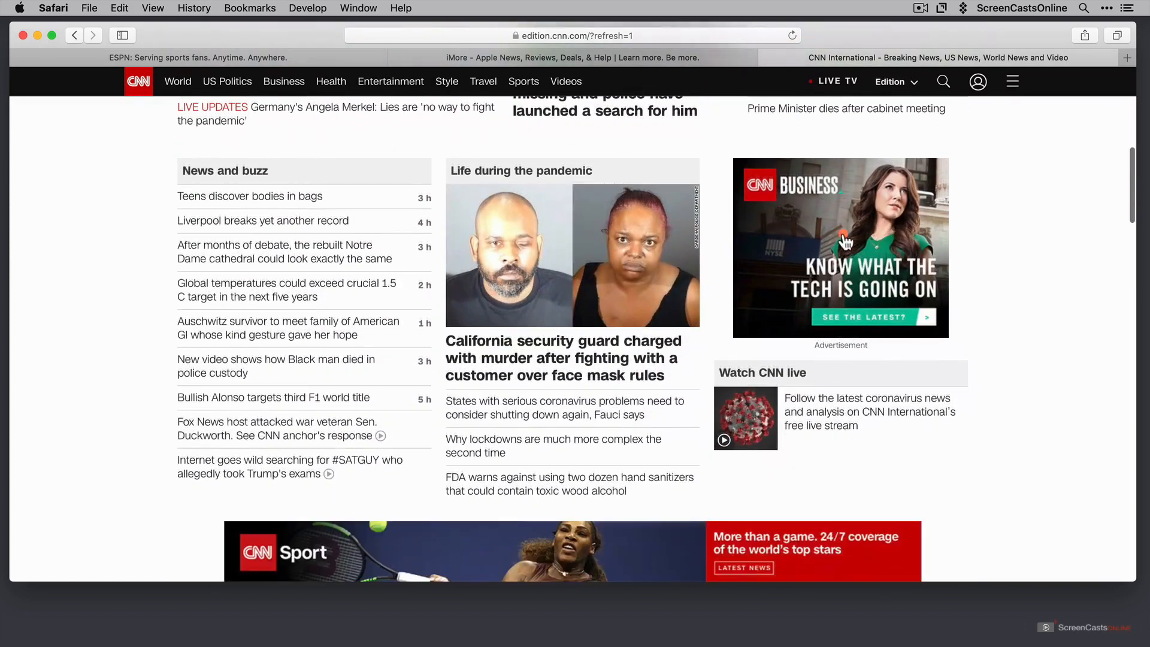
{"action": "scroll", "scroll_direction": "down", "scroll_amount": 3}
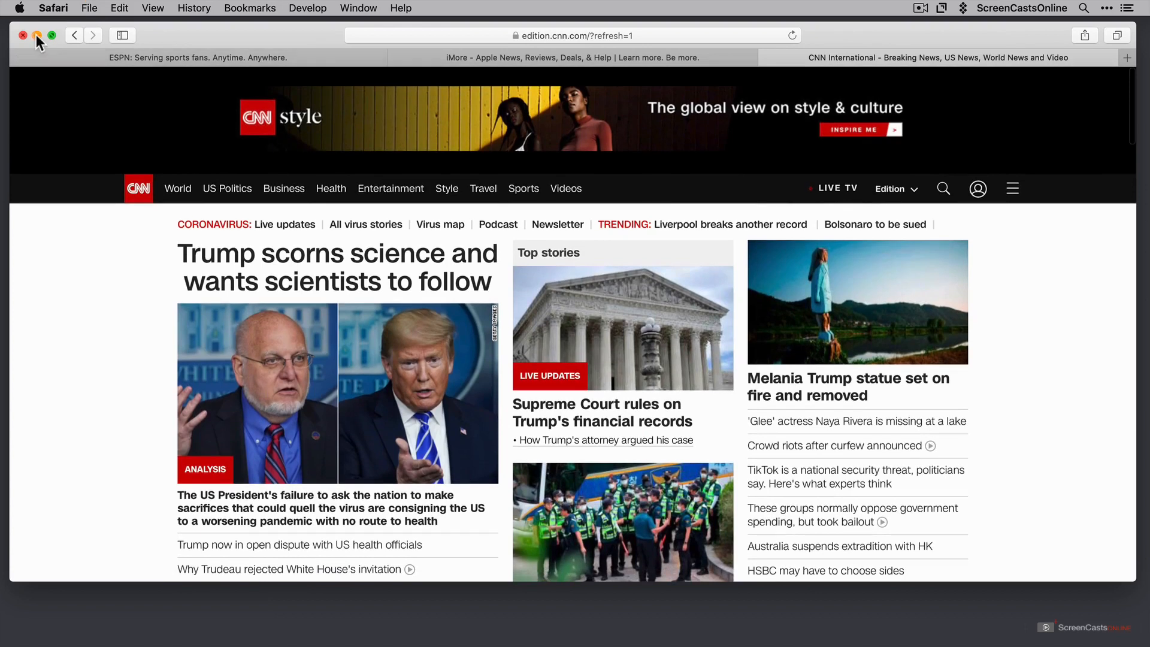
Close Safari and launch AdGuard from its Setapp page
{"action": "left_click", "coordinate": [37, 35]}
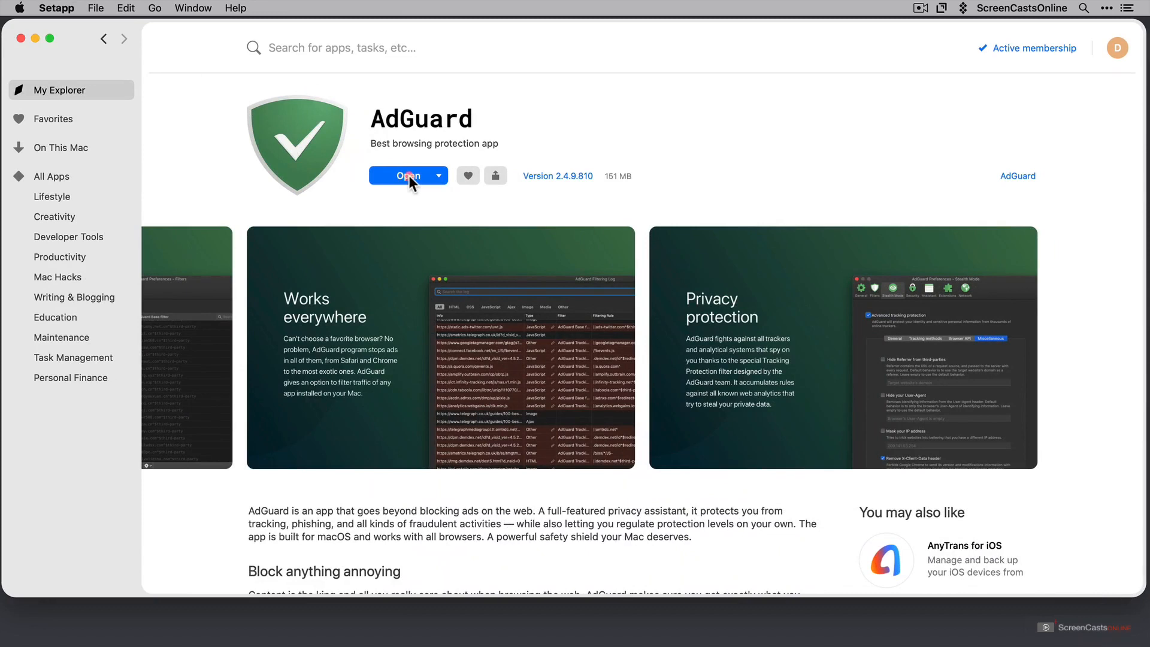
{"action": "left_click", "coordinate": [403, 176]}
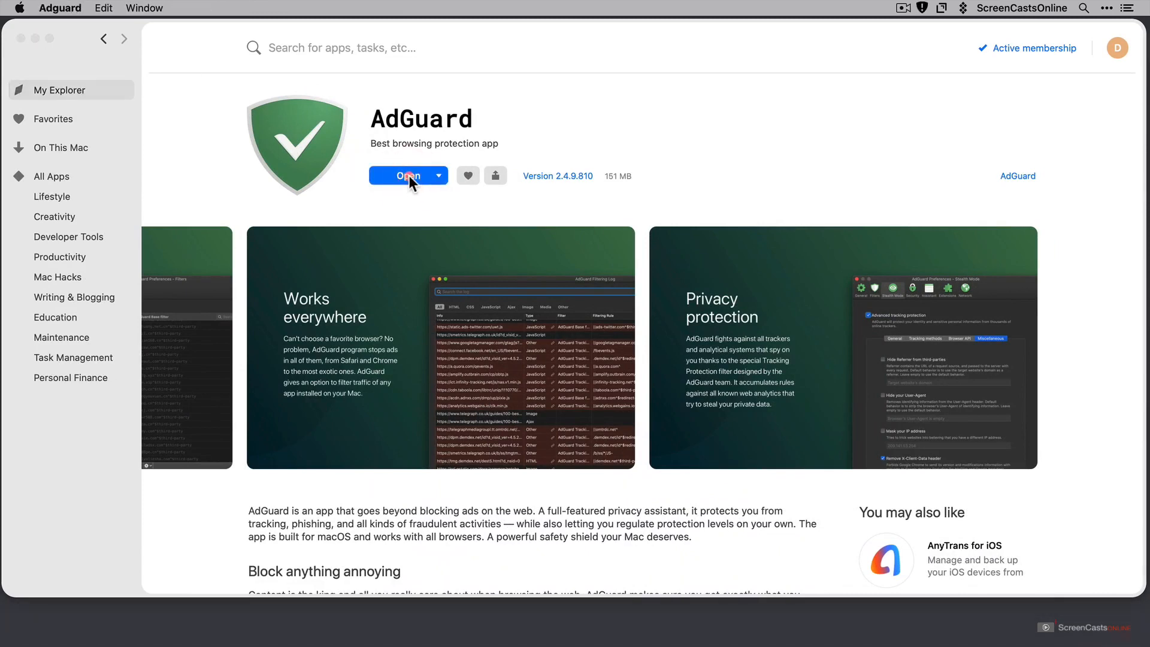
{"action": "left_click", "coordinate": [403, 175]}
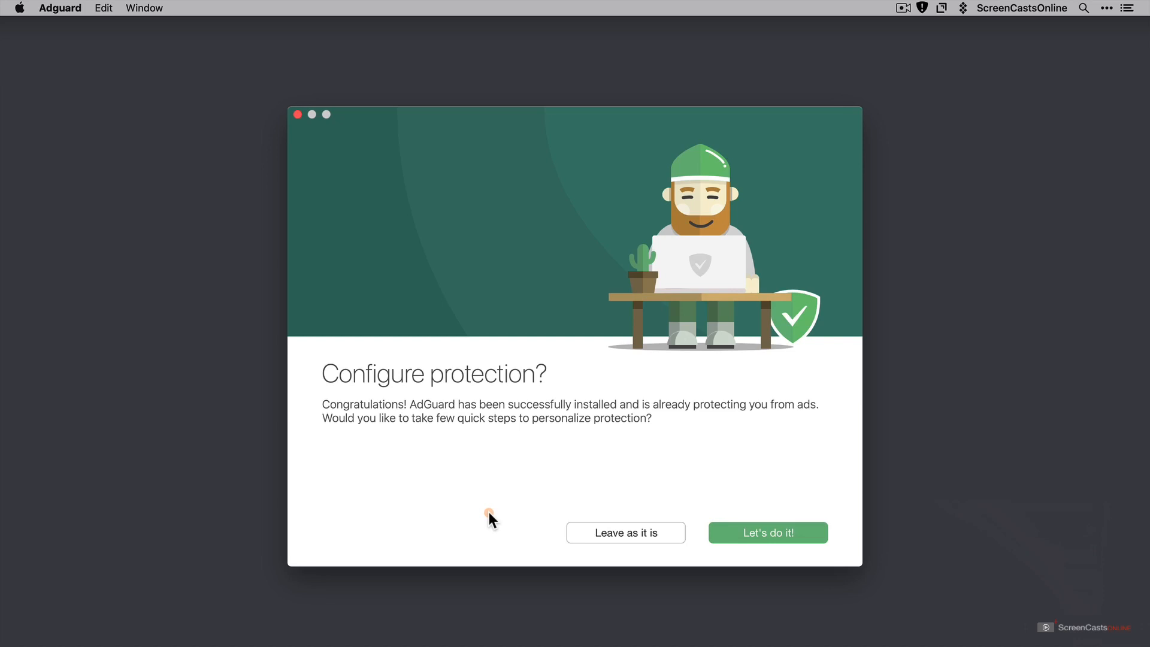
{"action": "mouse_move", "coordinate": [777, 543]}
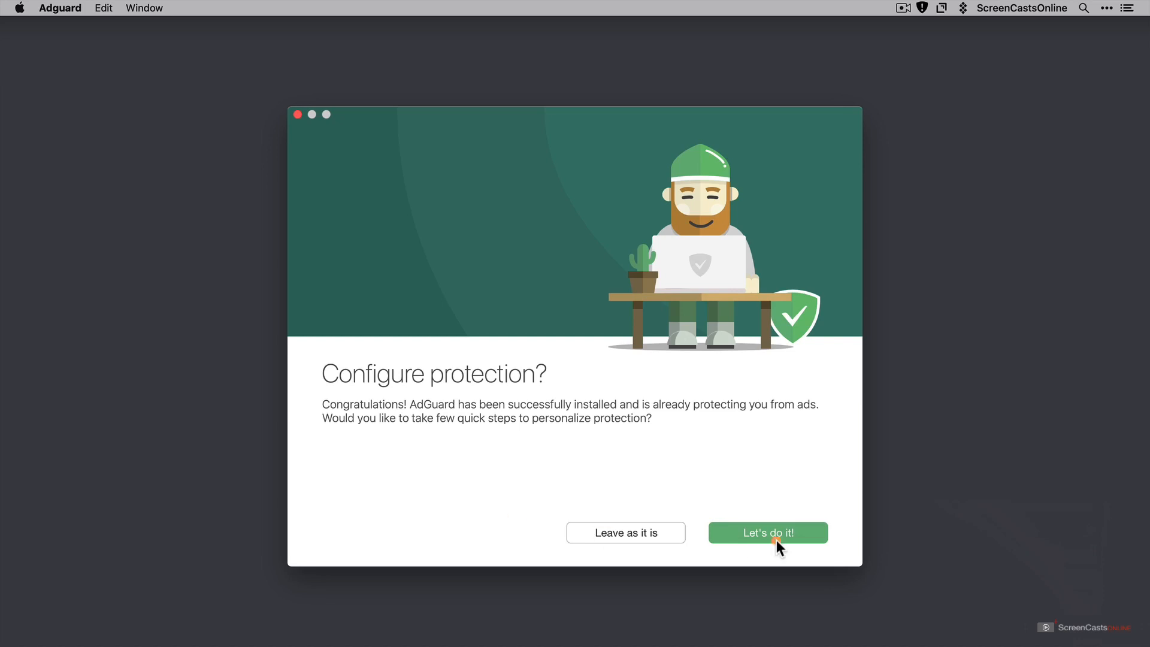
Start protection setup and accept Ad Blocking with language-specific filters kept on
{"action": "left_click", "coordinate": [767, 532]}
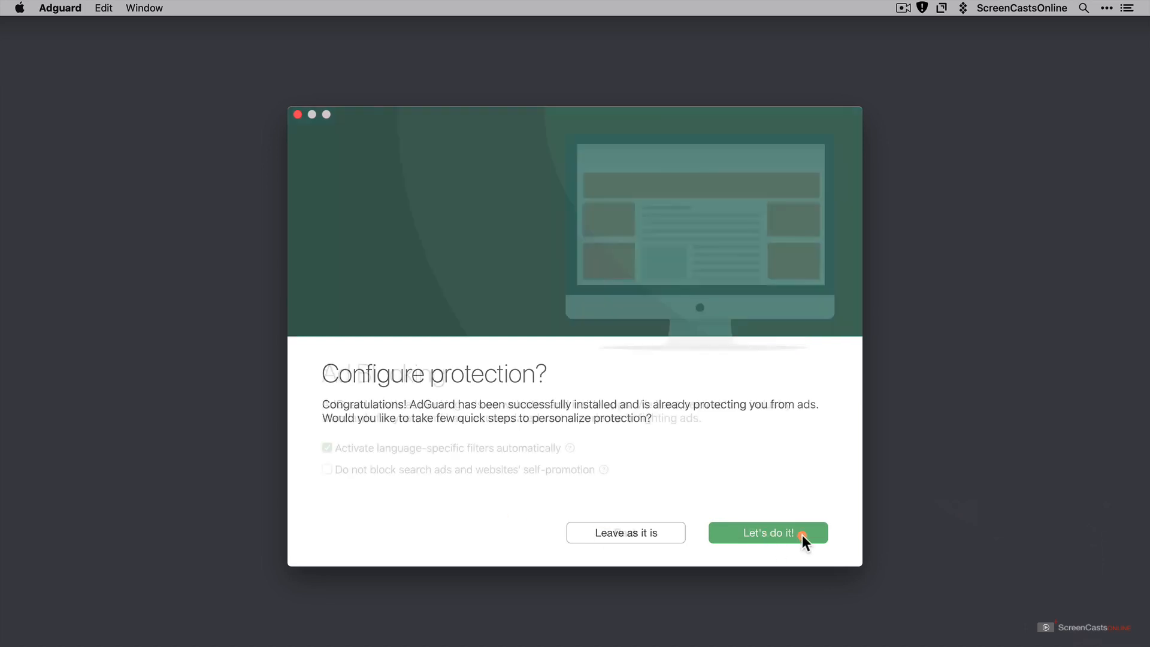
{"action": "left_click", "coordinate": [767, 533]}
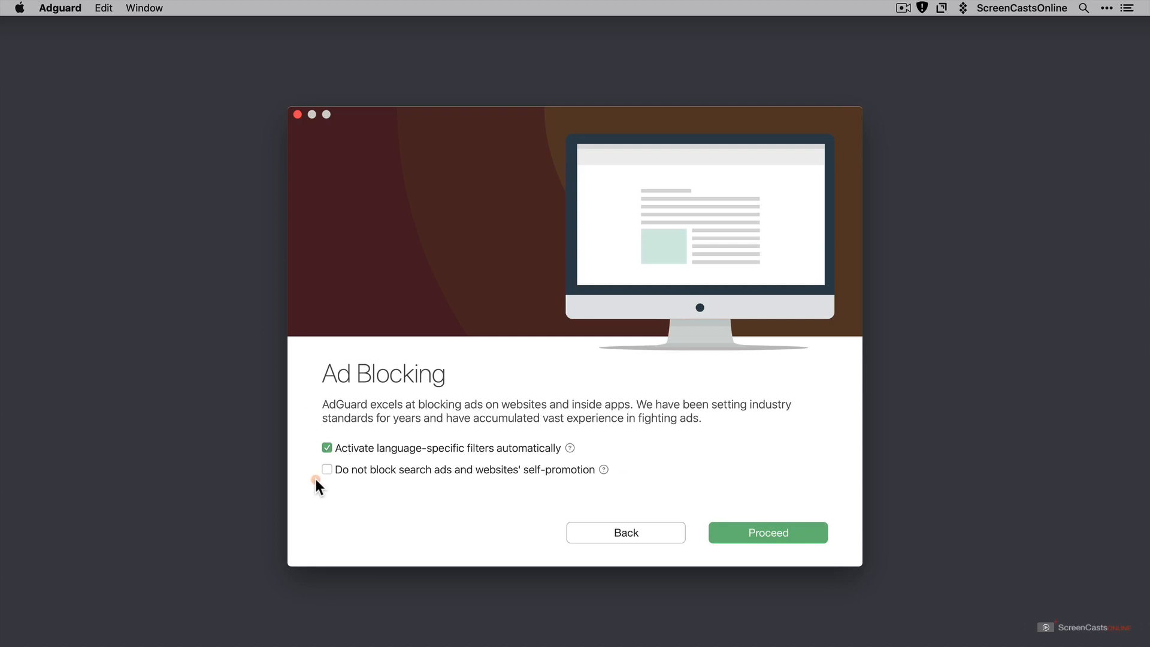
{"action": "mouse_move", "coordinate": [379, 485]}
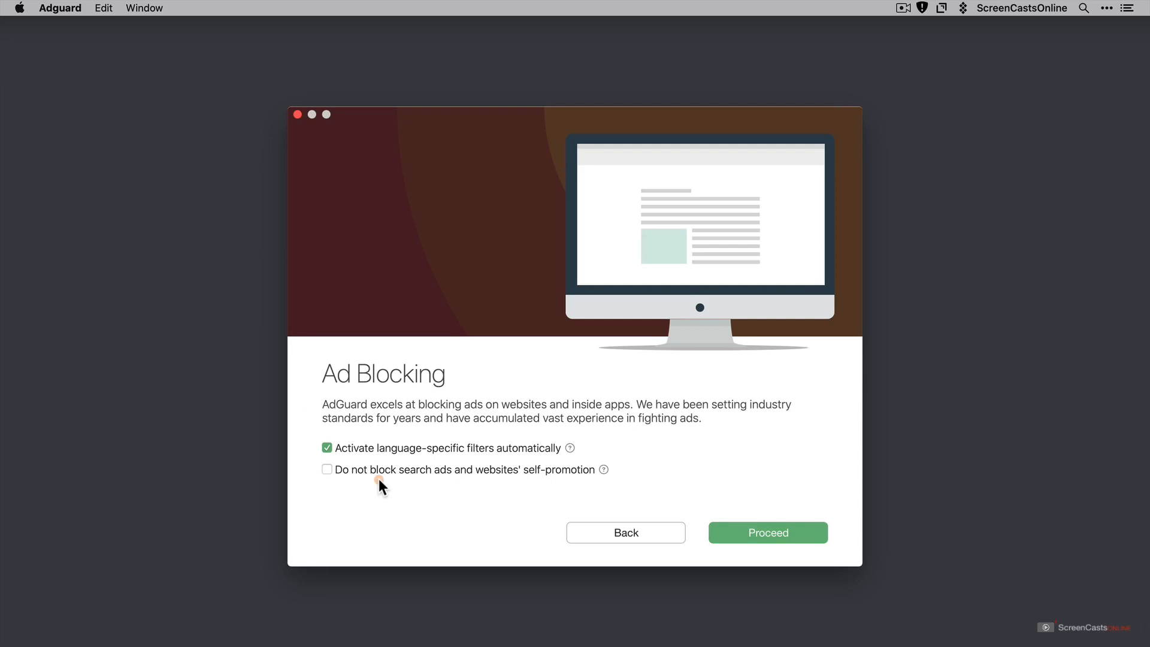
{"action": "mouse_move", "coordinate": [428, 491]}
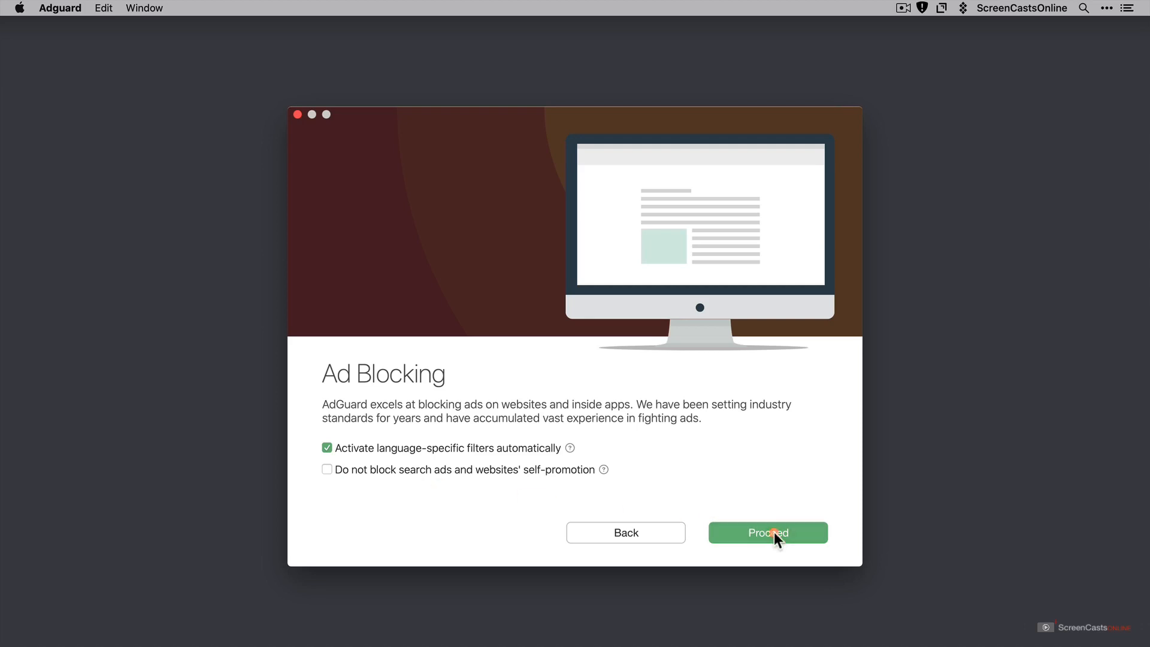
{"action": "left_click", "coordinate": [767, 533]}
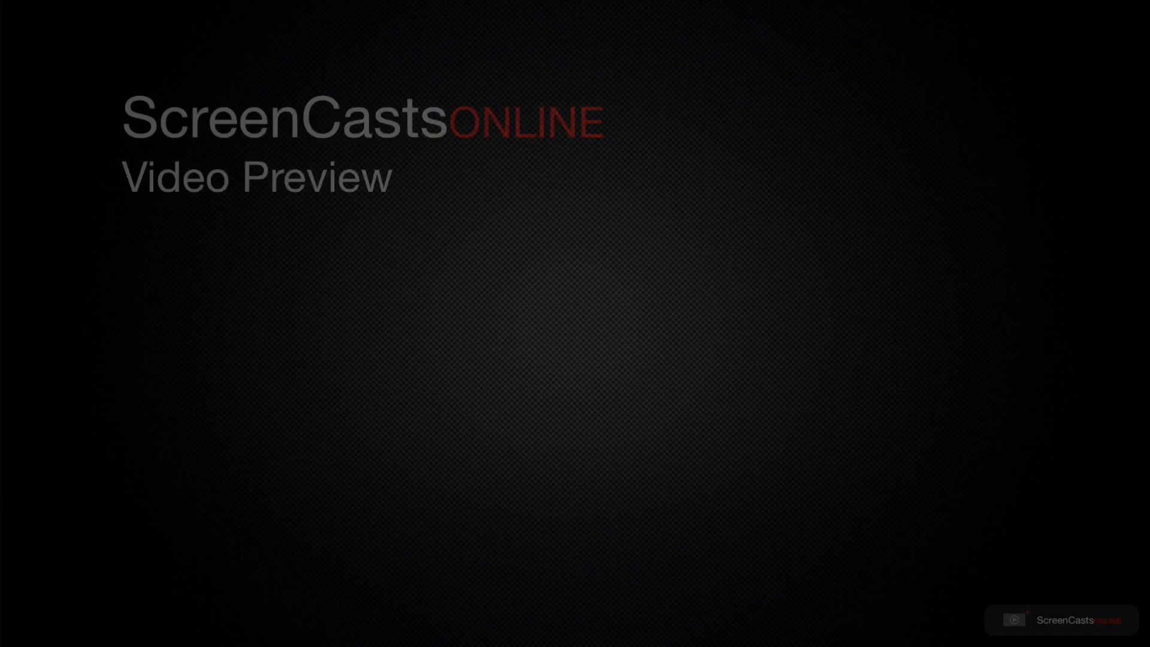